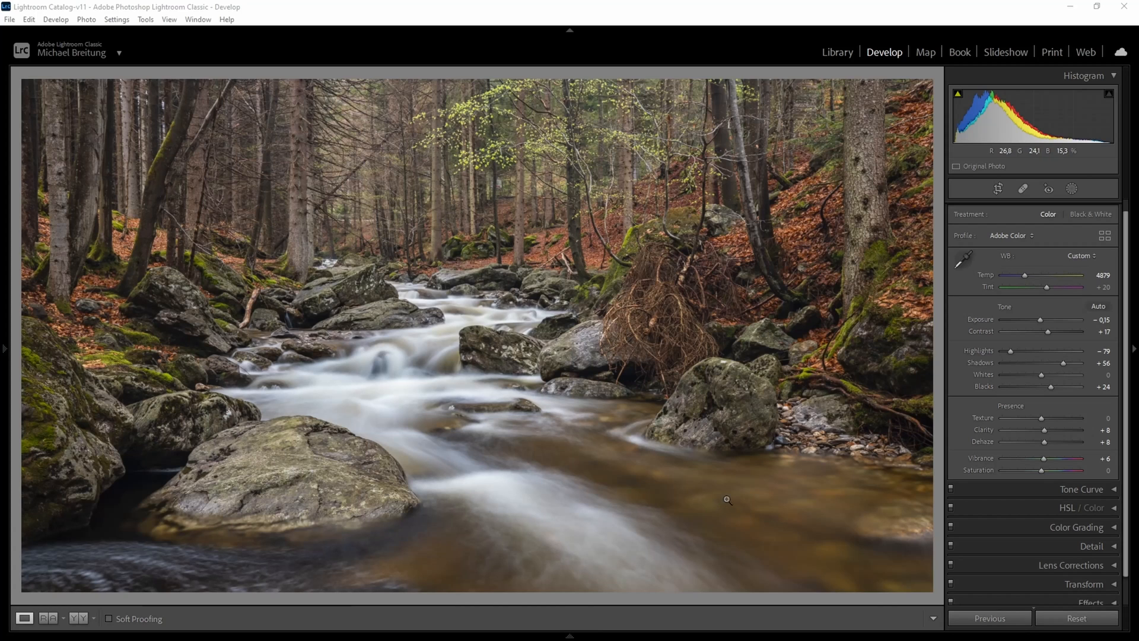
pyautogui.moveTo(596, 462)
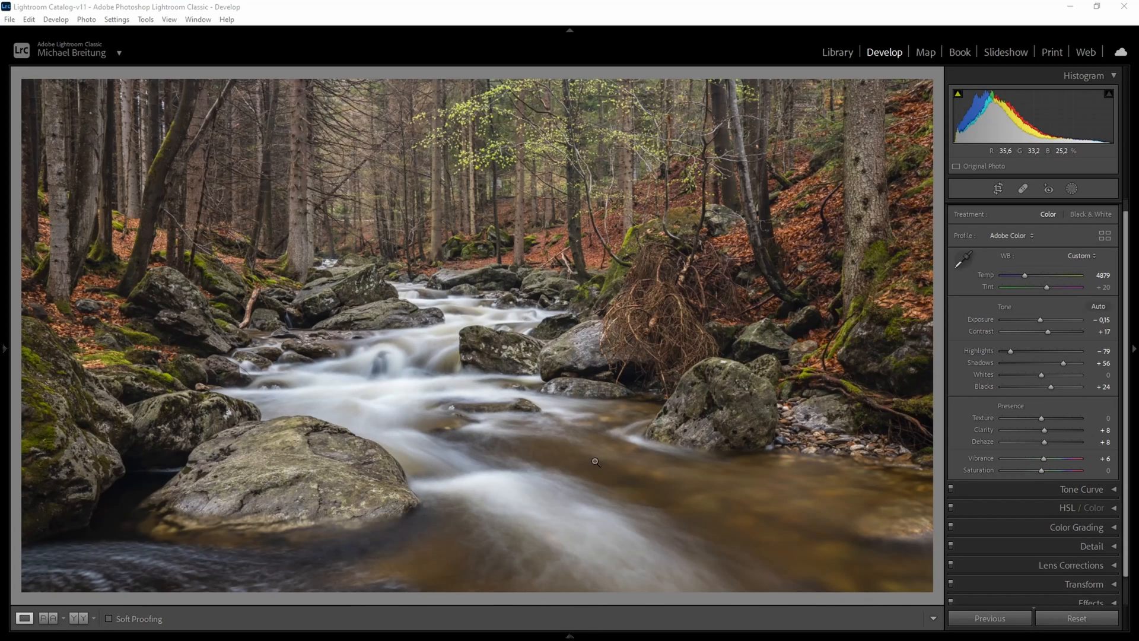
pyautogui.moveTo(602, 501)
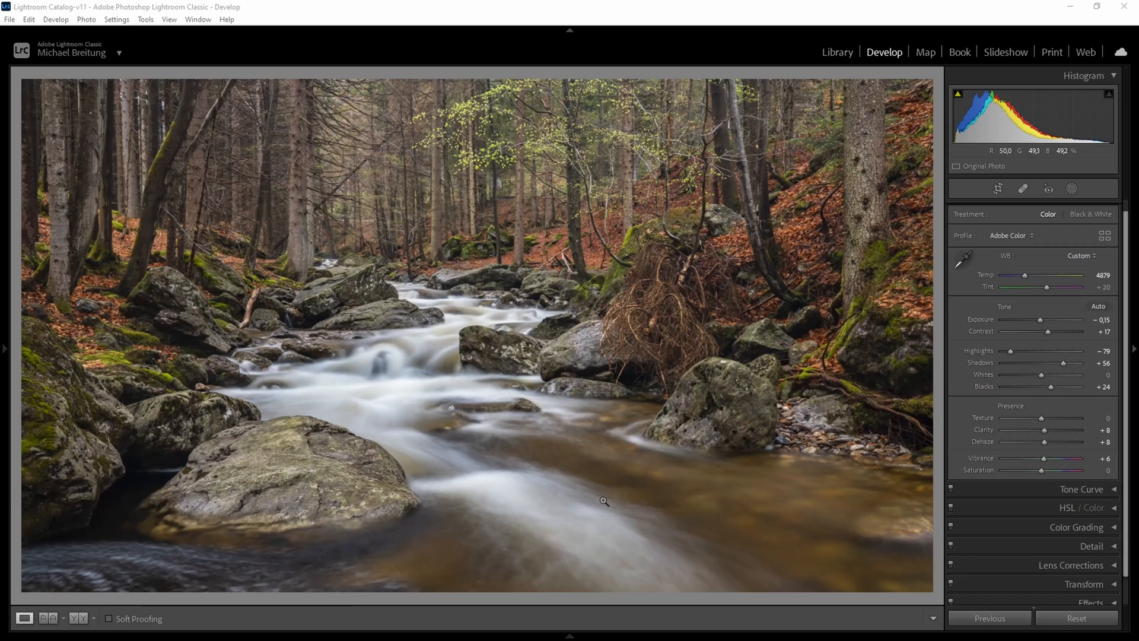
pyautogui.moveTo(507, 241)
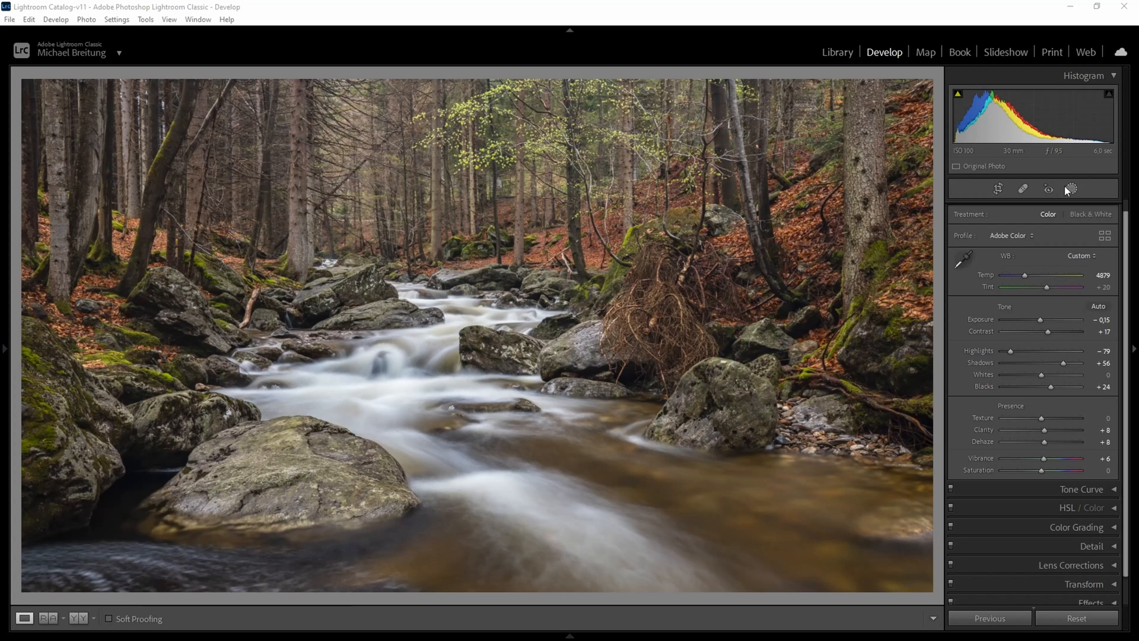
# Step: Start a new hand-painted brush mask on the stream photo with brush size about 20
pyautogui.click(1070, 188)
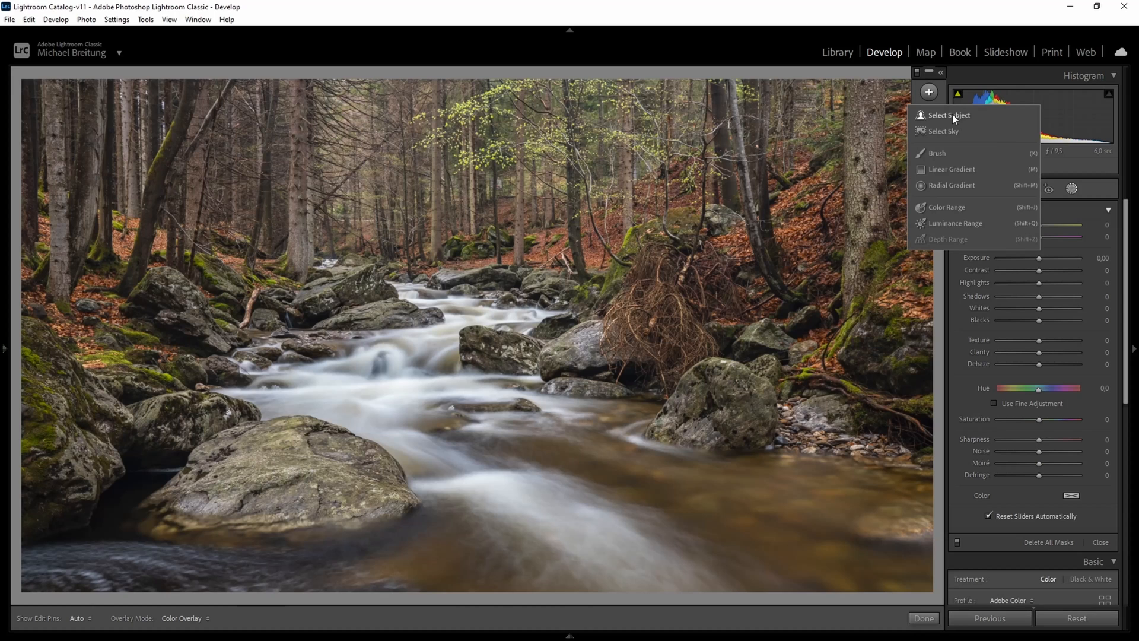
pyautogui.click(937, 153)
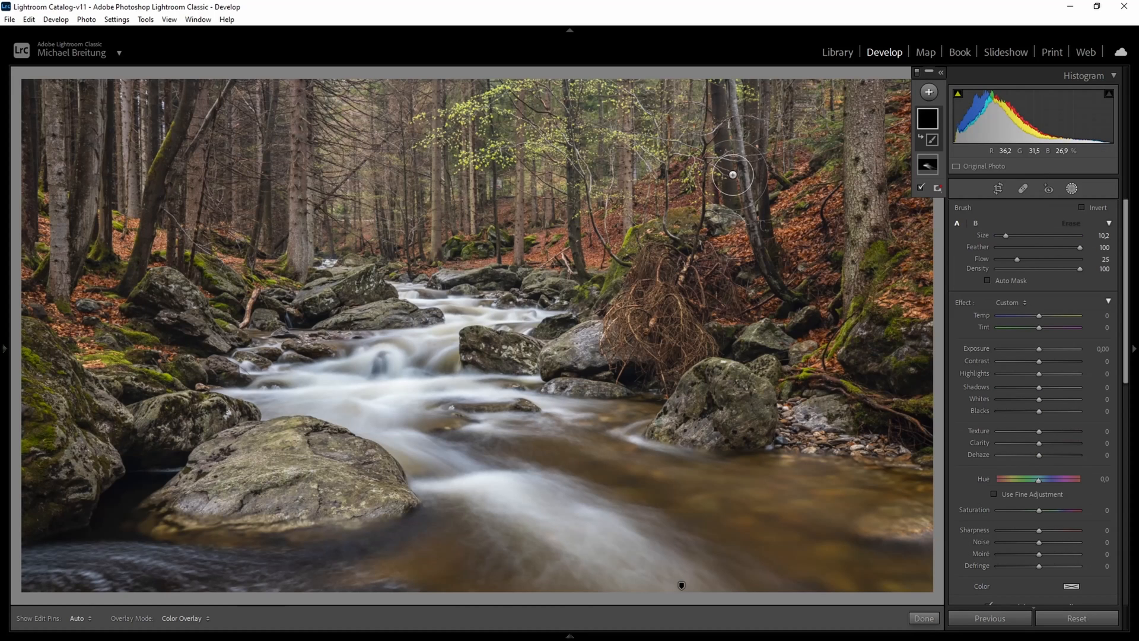
pyautogui.moveTo(645, 213)
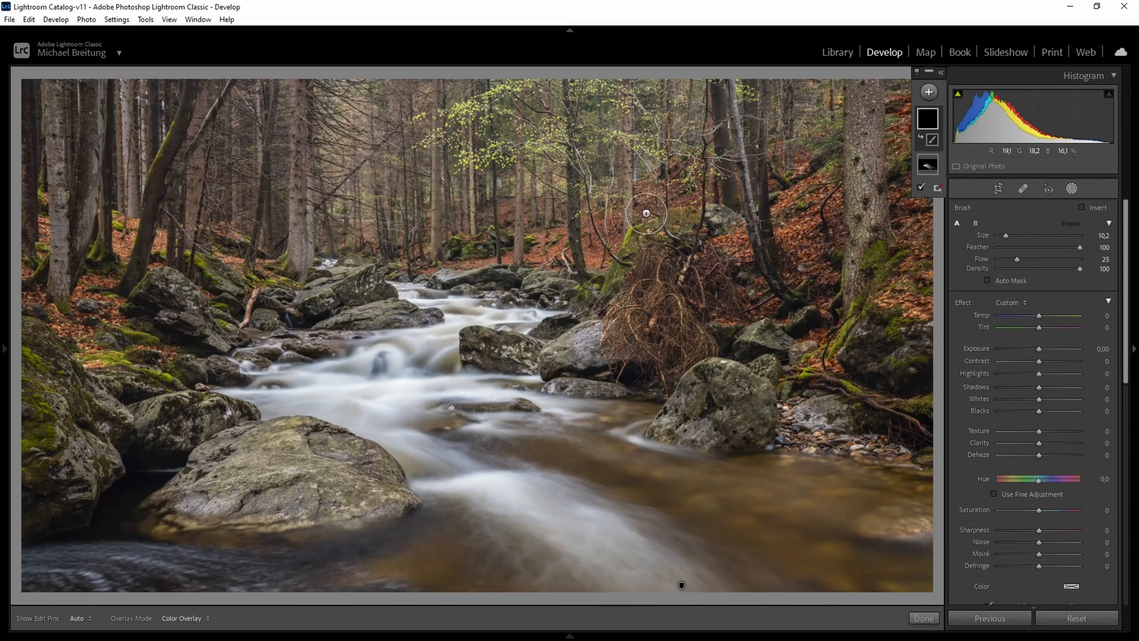
pyautogui.moveTo(1007, 223)
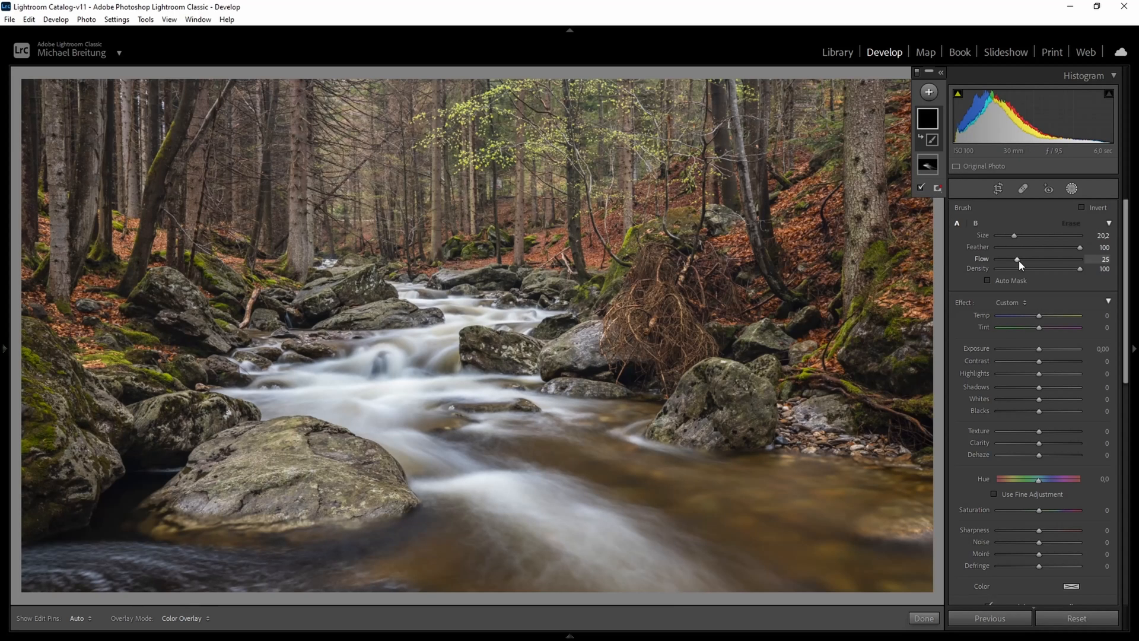
pyautogui.moveTo(708, 109)
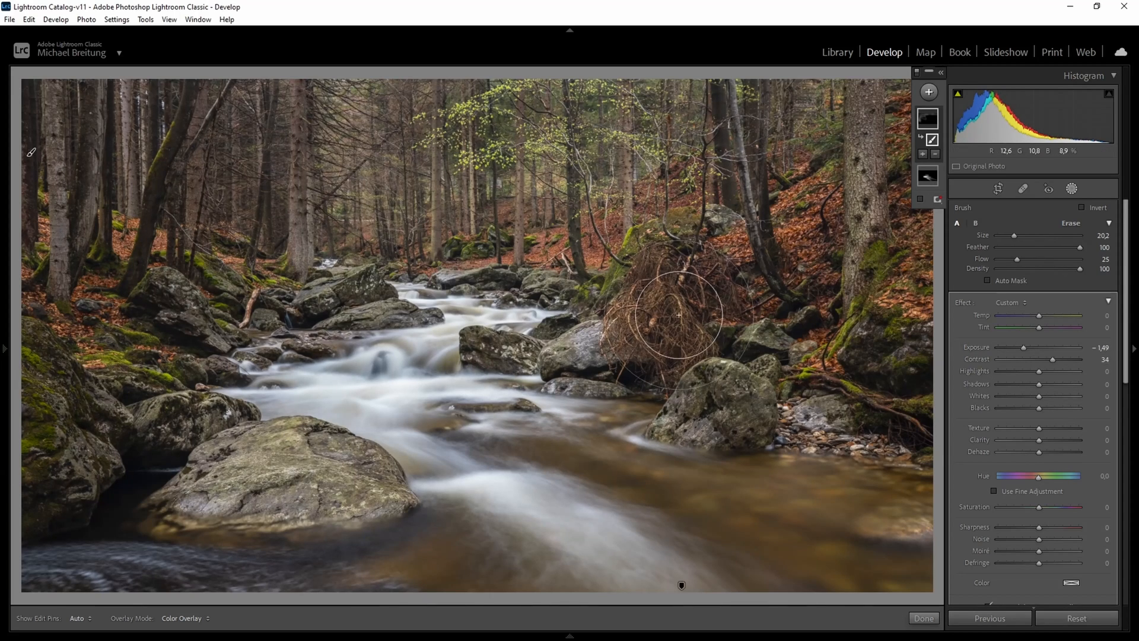
pyautogui.moveTo(814, 265)
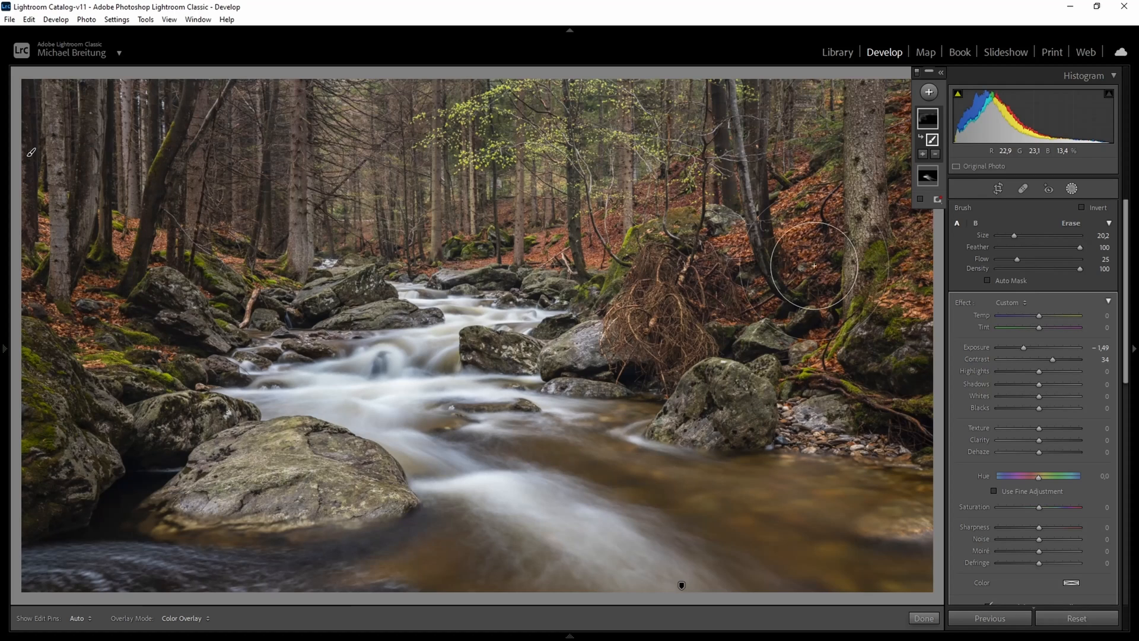
pyautogui.moveTo(814, 273)
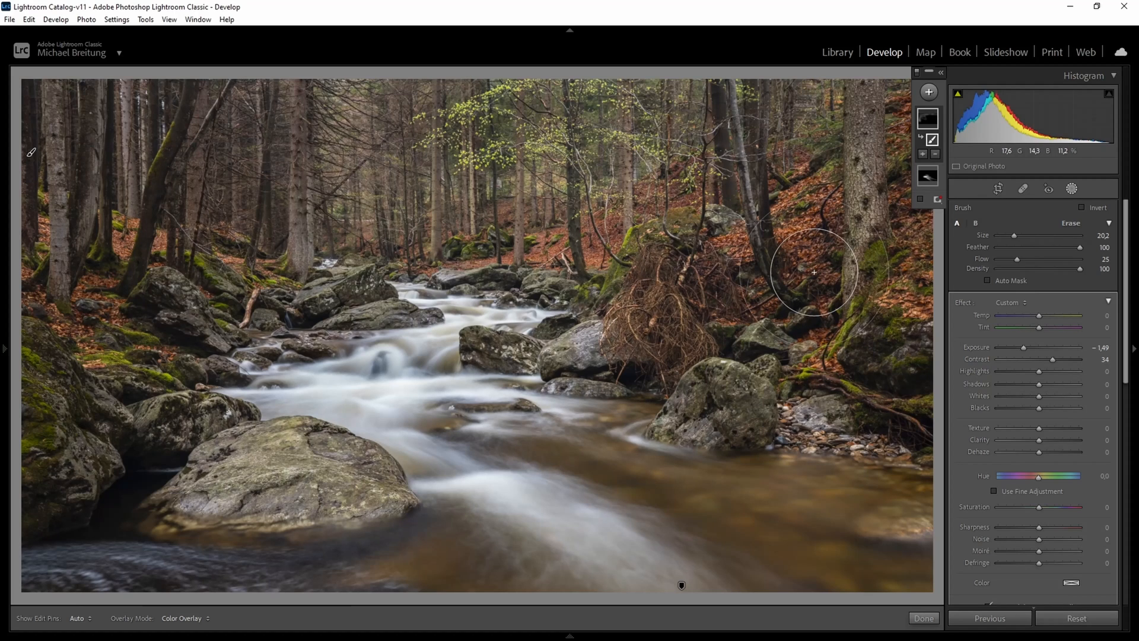